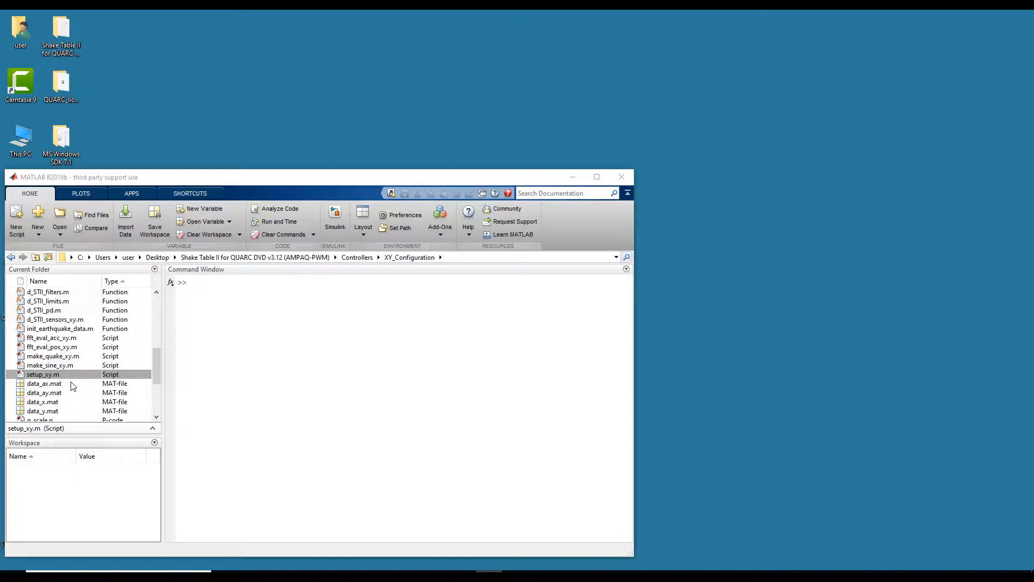
Run setup_xy.m from the Current Folder with 0 additional load.
right_click(42, 374)
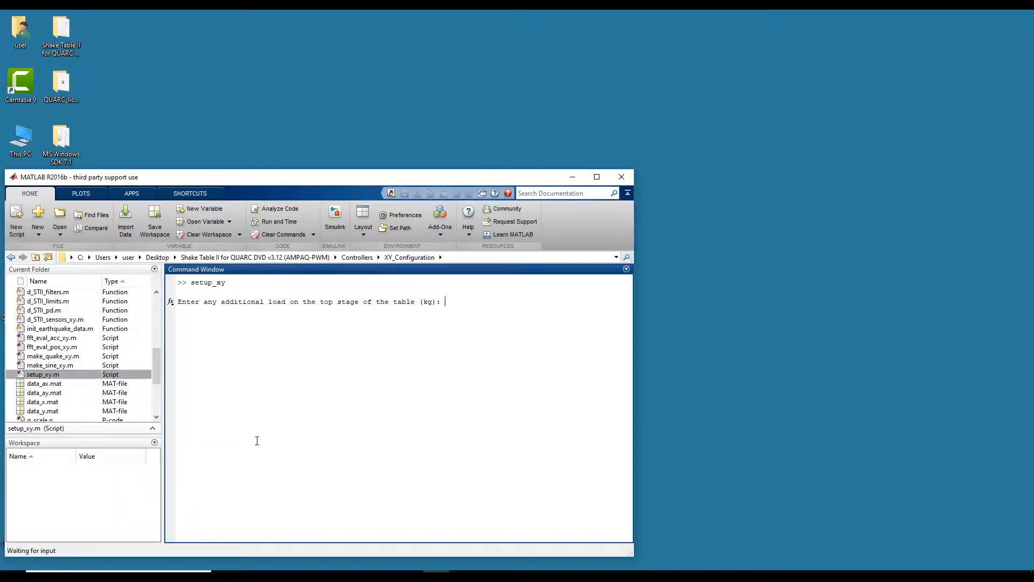
type("0")
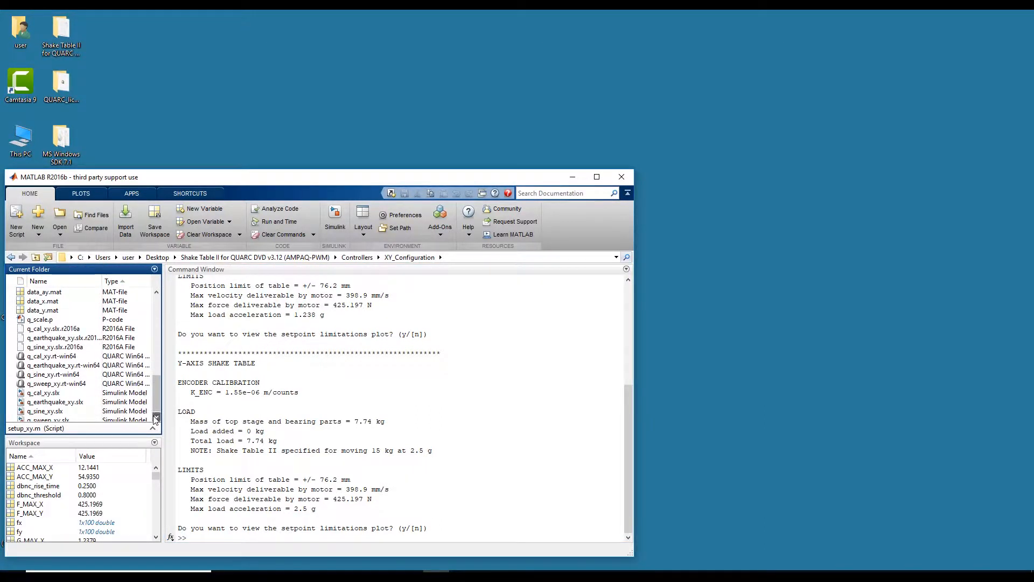
Open q_sine_xy.slx from the Current Folder to load the model and its scopes.
left_click(45, 408)
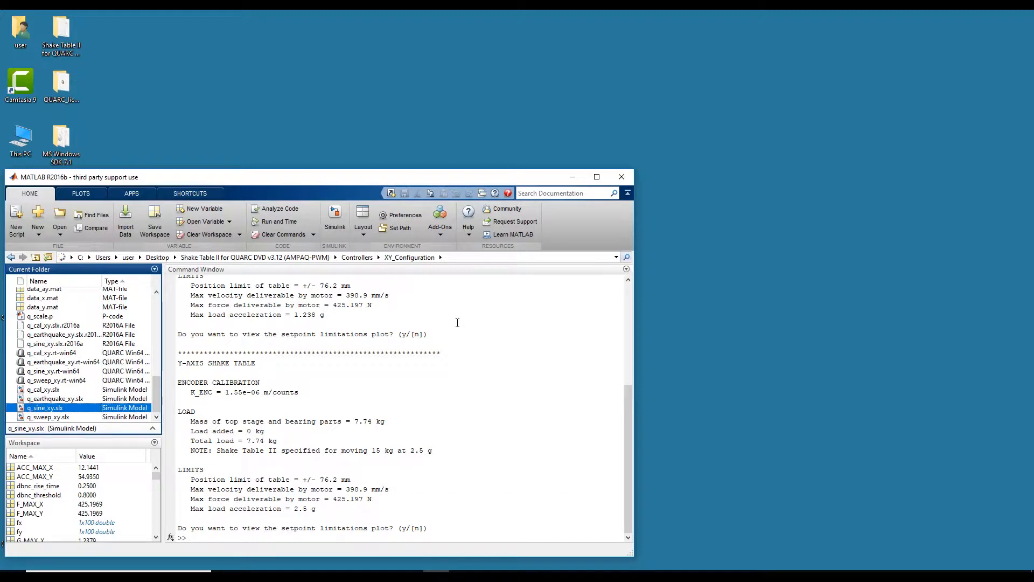
double_click(45, 407)
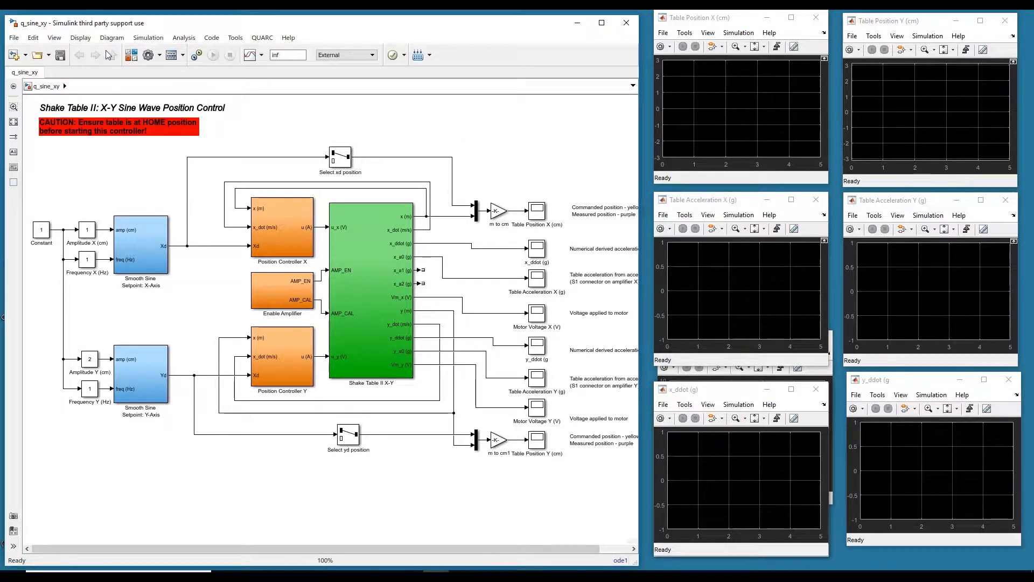
Build the q_sine_xy model through QUARC > Build and let the build complete.
left_click(262, 37)
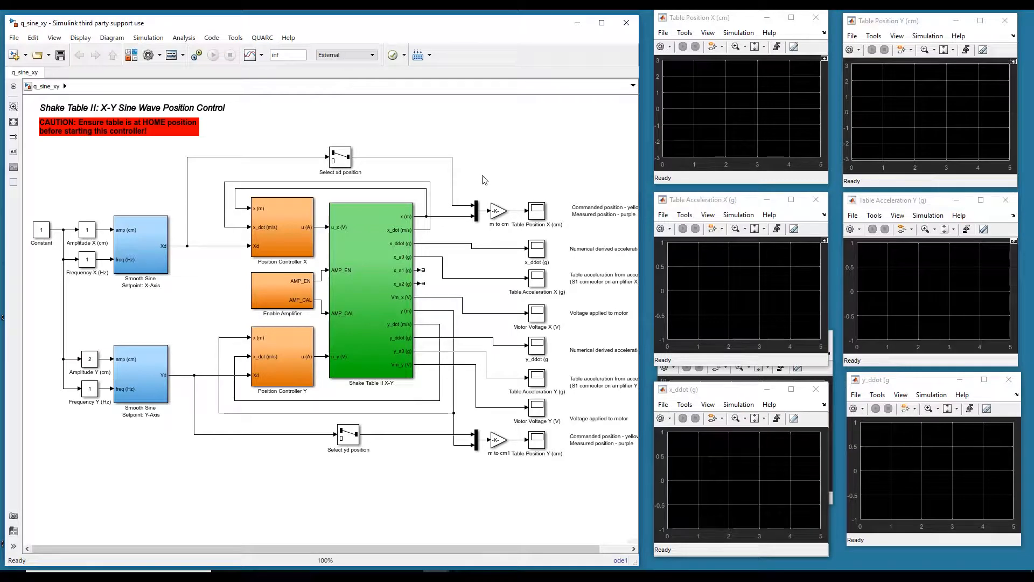
left_click(213, 55)
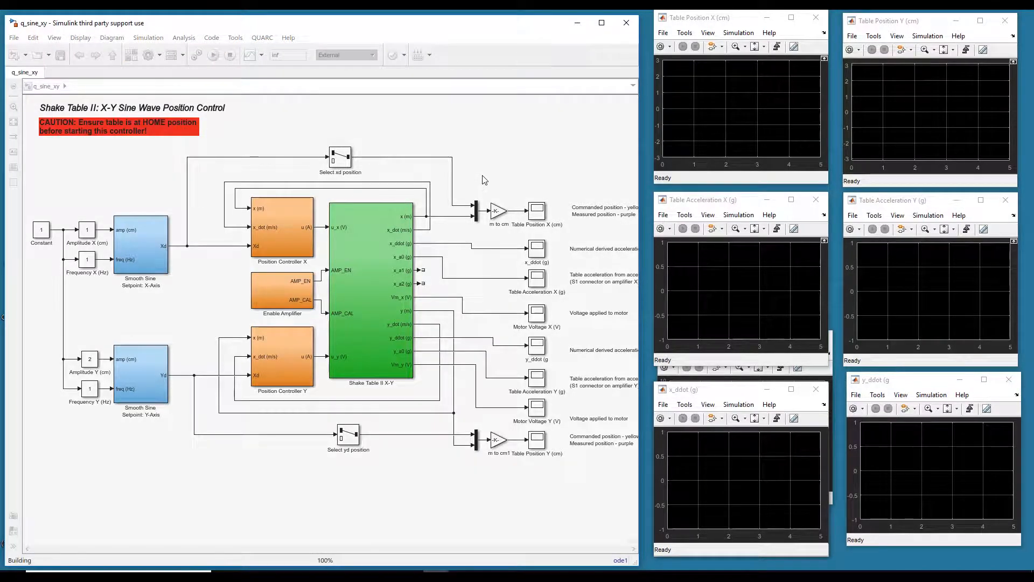
left_click(213, 55)
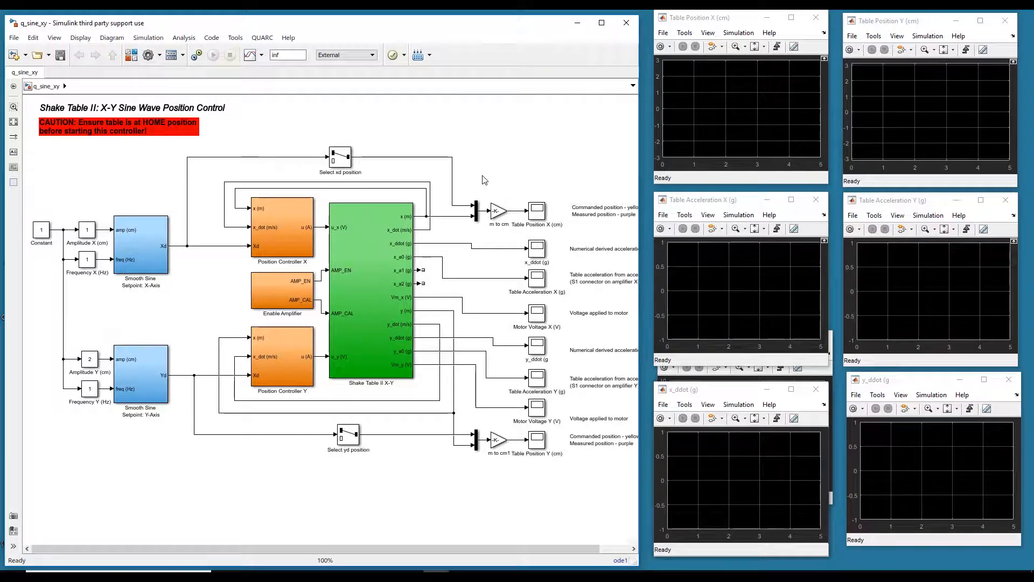
mouse_move(260, 28)
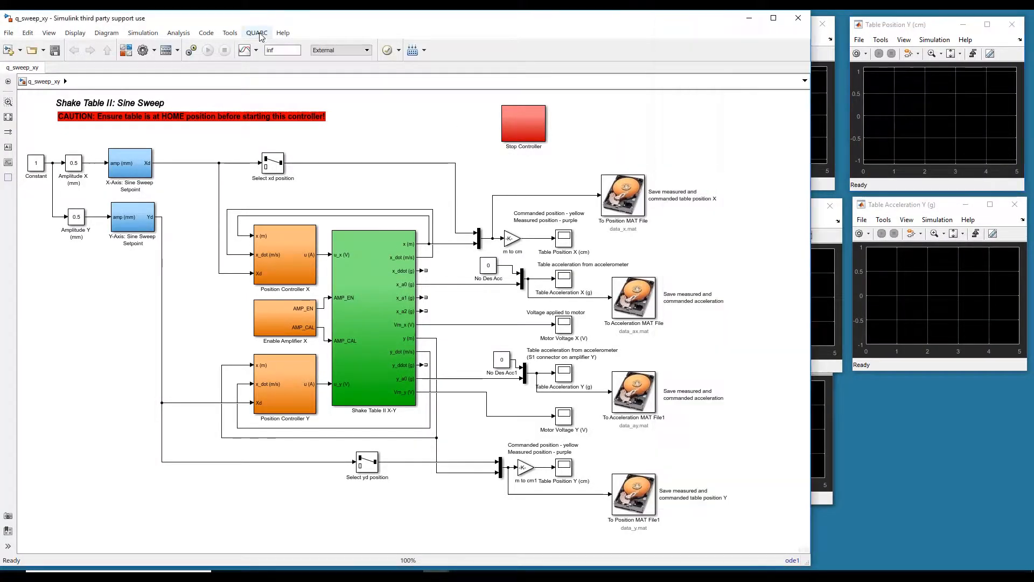
Start the q_sweep_xy controller on the target via QUARC > Start.
left_click(256, 32)
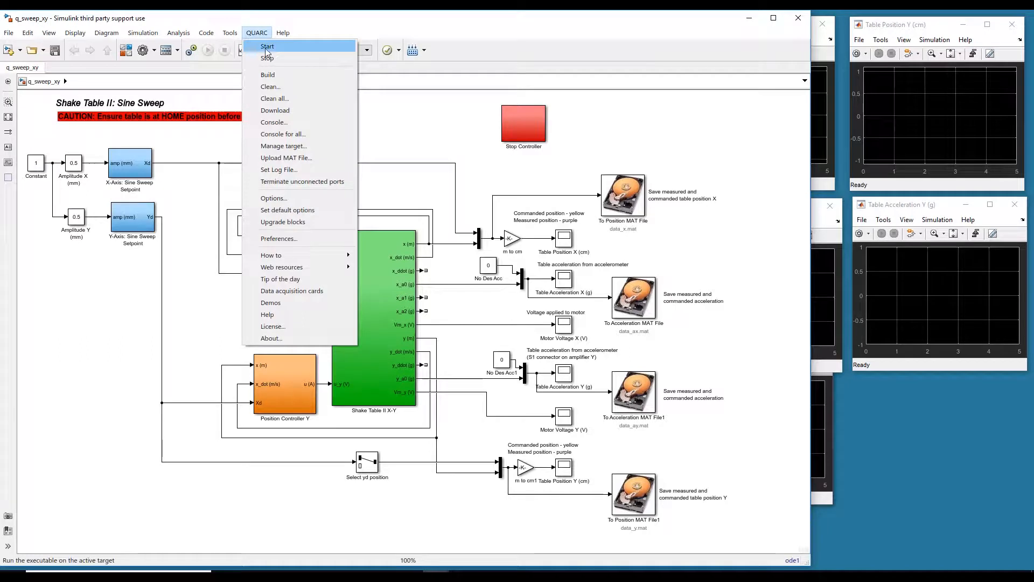
left_click(267, 45)
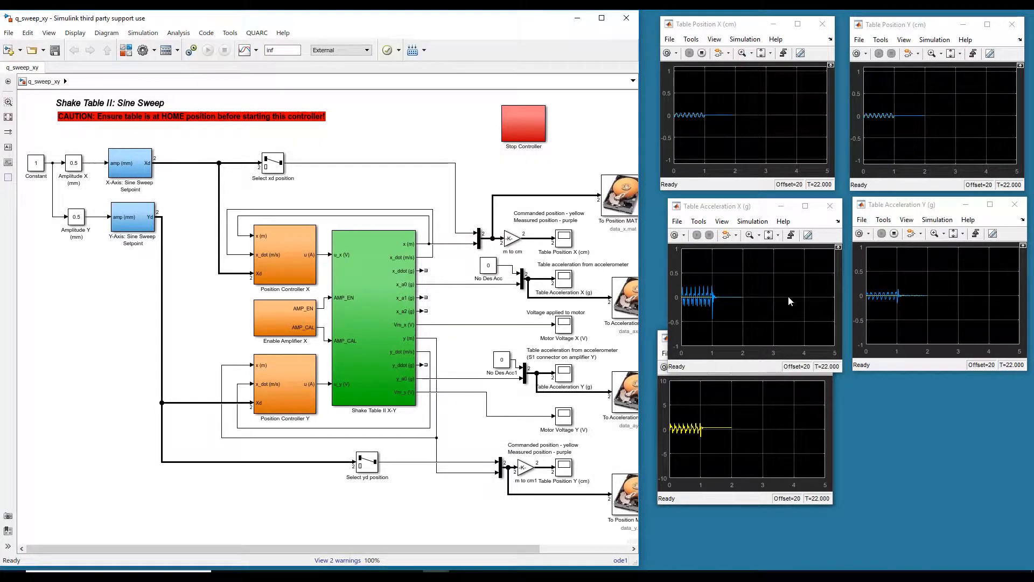
mouse_move(927, 321)
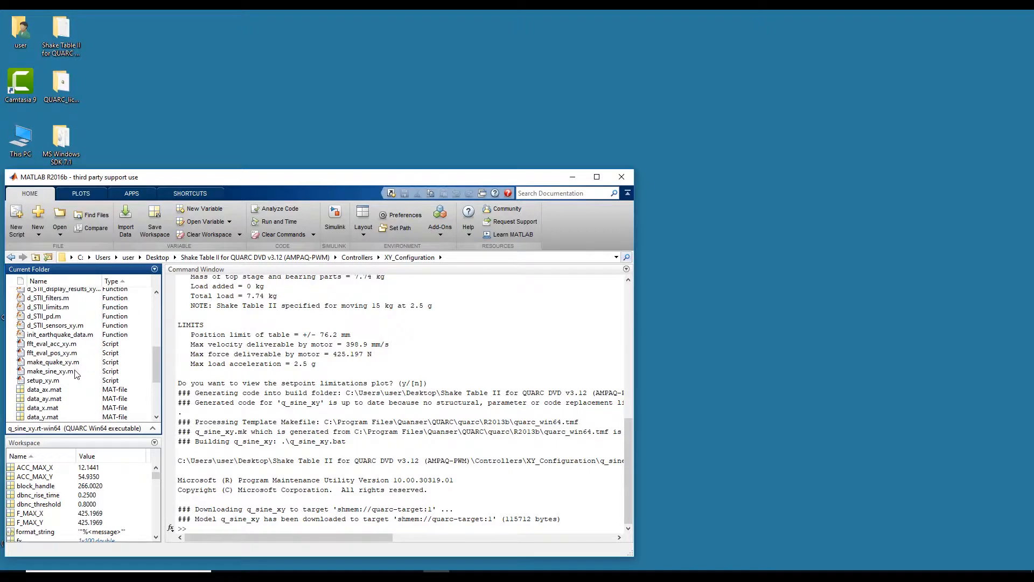
Open make_quake_xy.m in the Editor from the Current Folder.
double_click(53, 370)
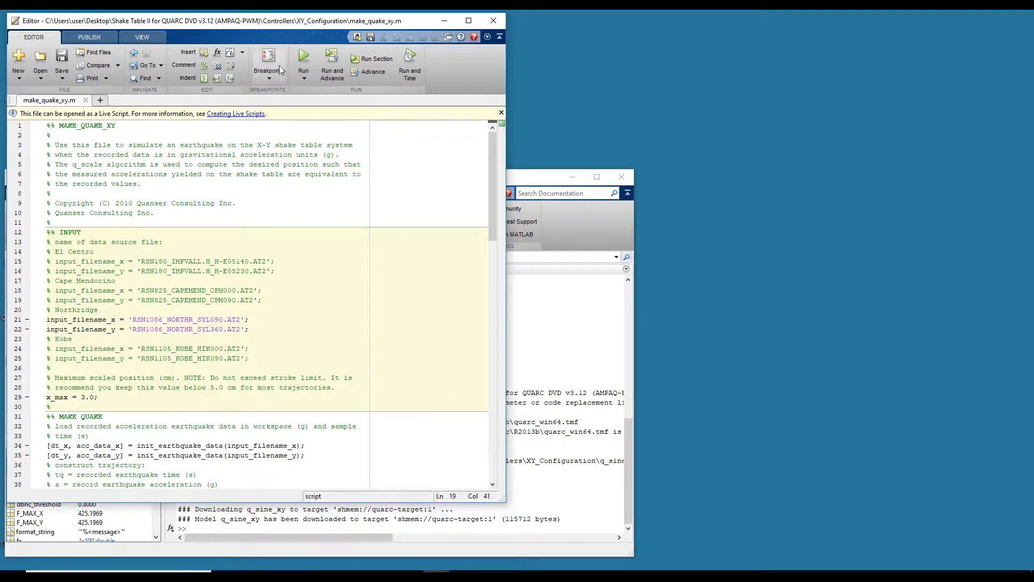
Run make_quake_xy to scale the Northridge record, then close the Q-Scale X-axis figure.
left_click(303, 60)
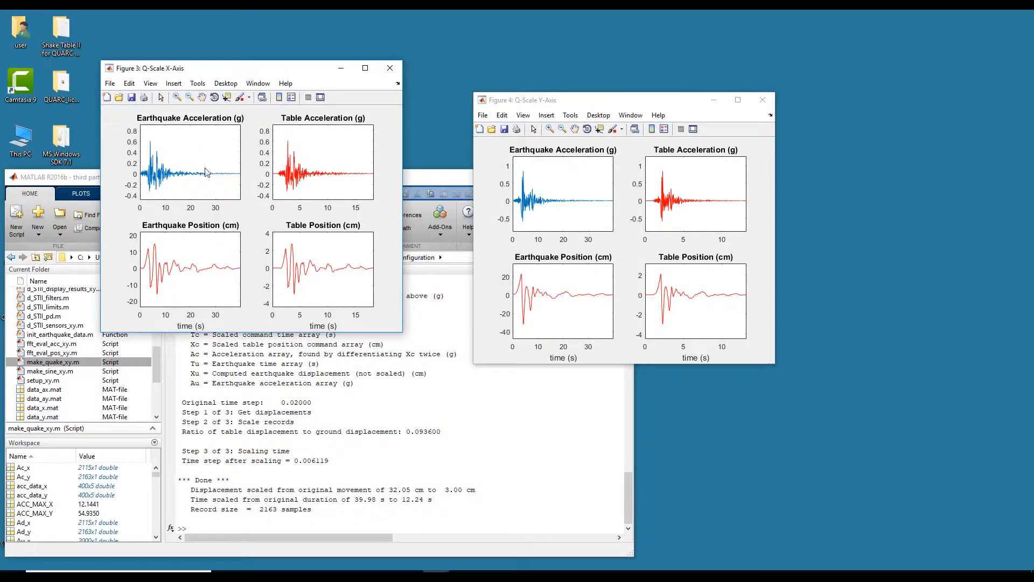
mouse_move(508, 91)
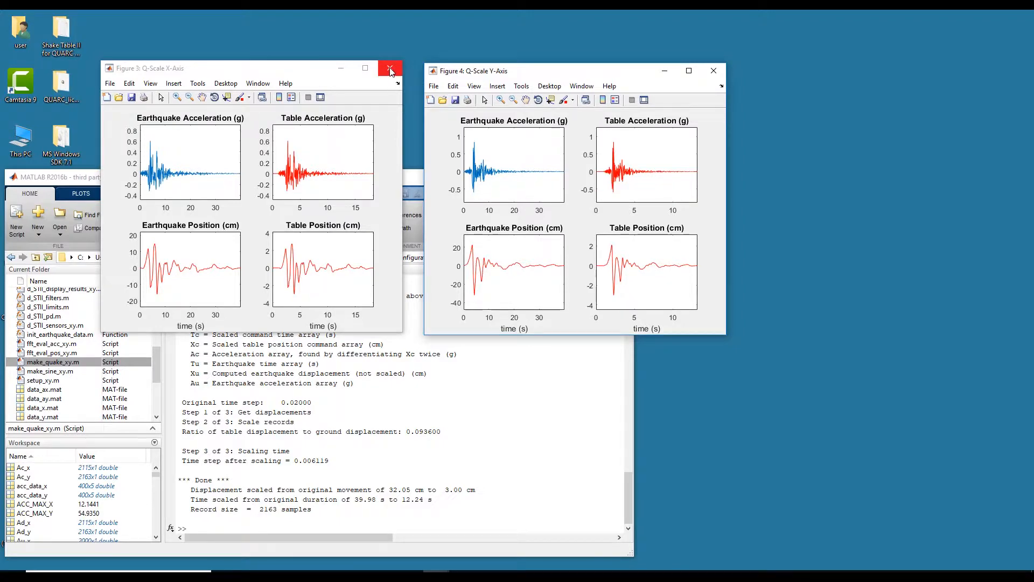
left_click(390, 67)
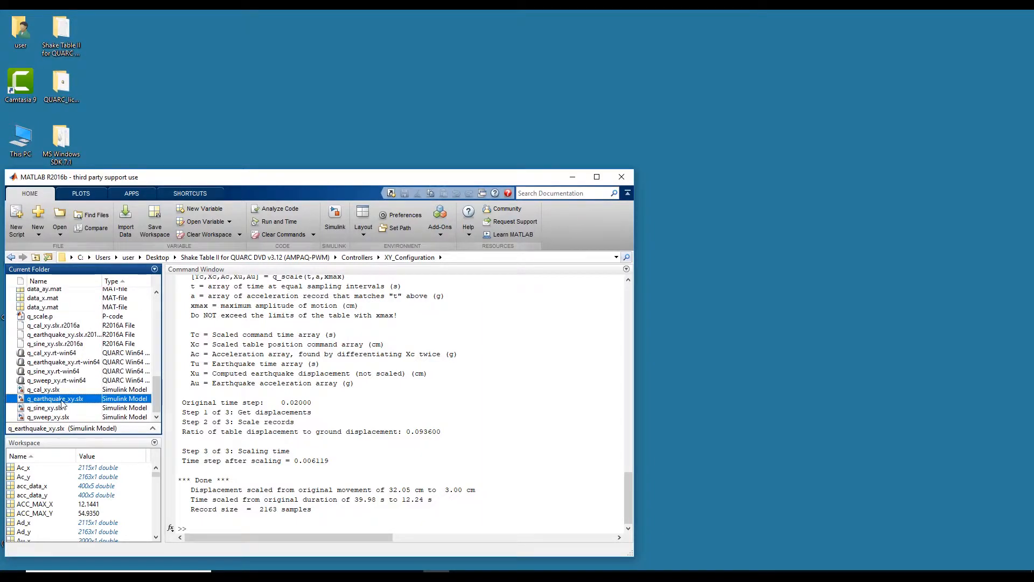
mouse_move(258, 367)
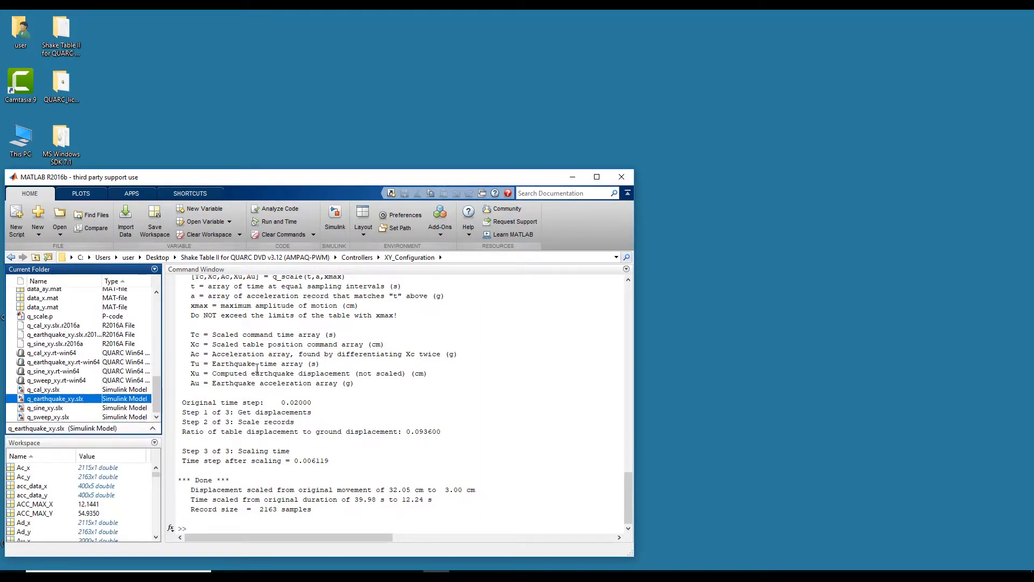
Open q_earthquake_xy.slx from the Current Folder with its position, acceleration and voltage scopes.
double_click(56, 399)
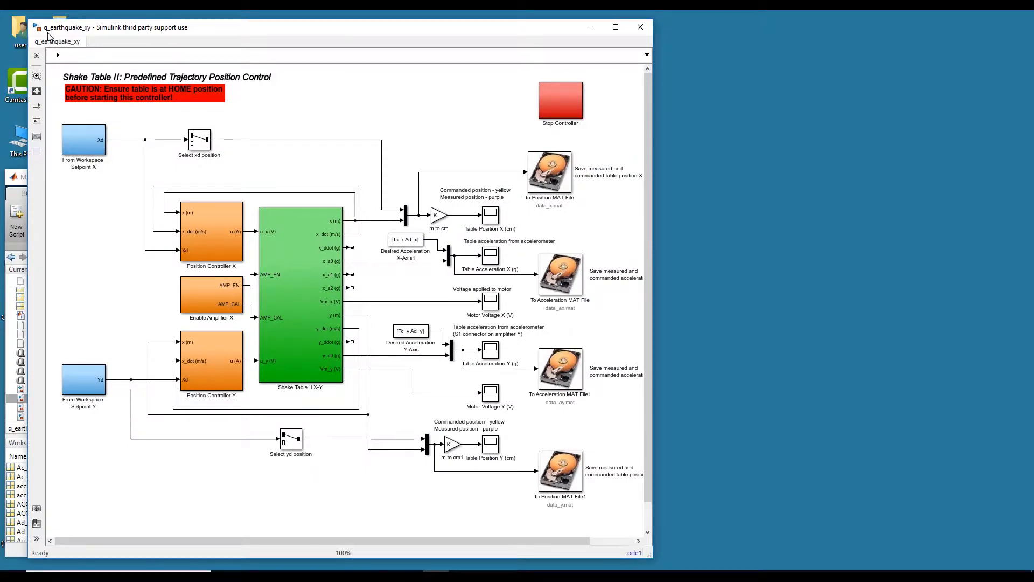
left_click(237, 60)
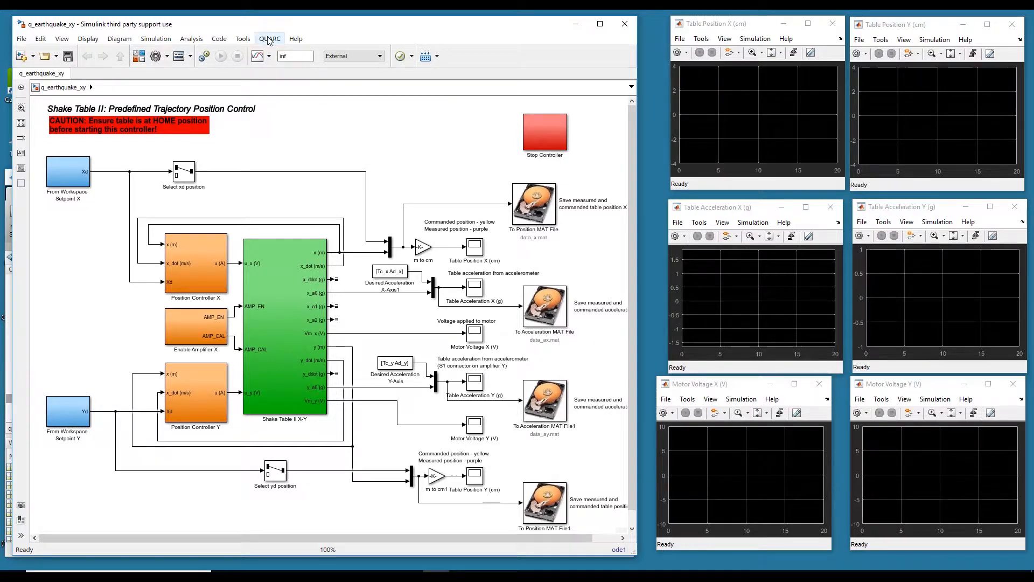
Start the earthquake controller via QUARC, acknowledge 'Controller finished.', and close the model.
left_click(270, 38)
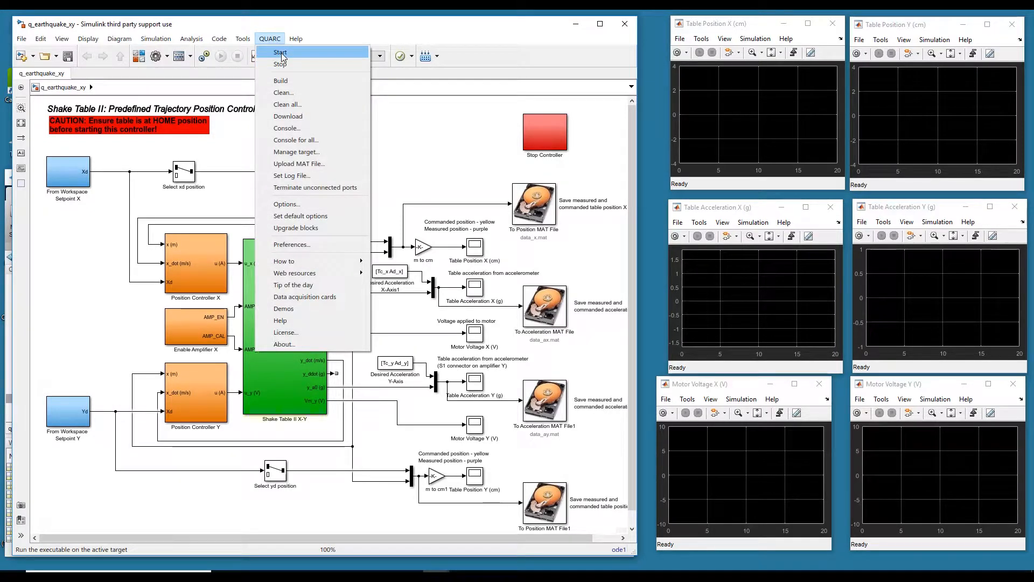
left_click(280, 53)
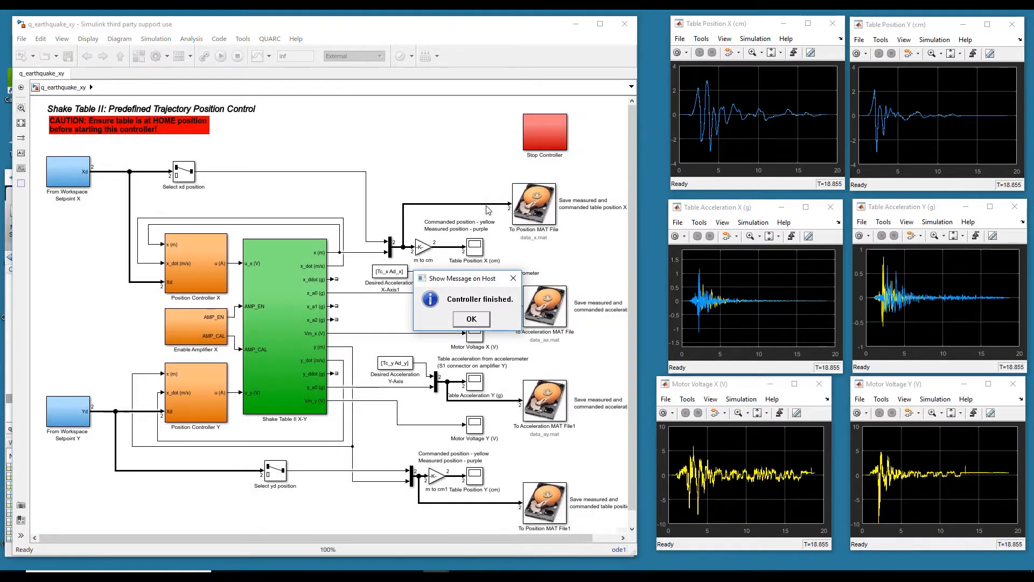
left_click(470, 319)
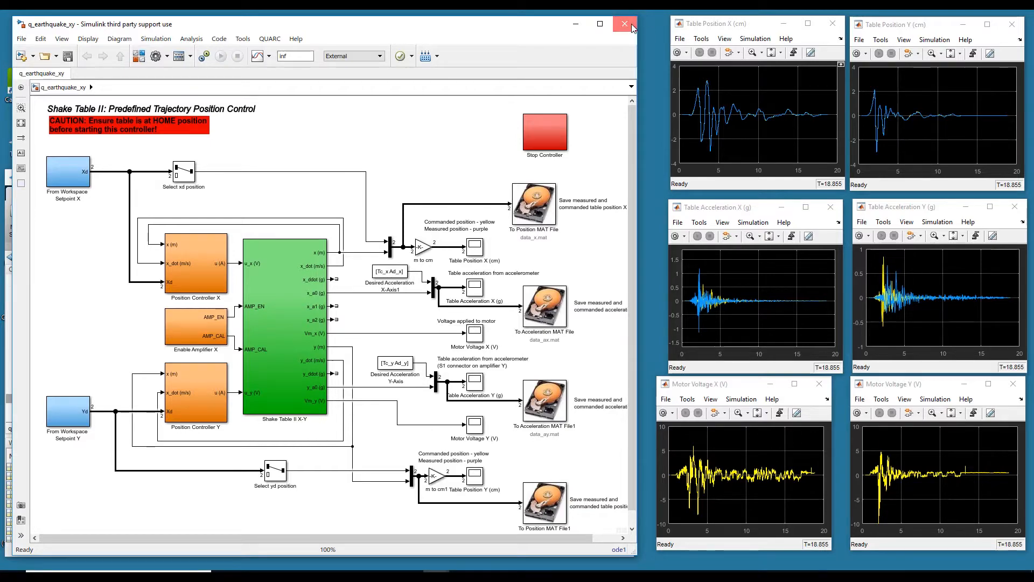
left_click(622, 24)
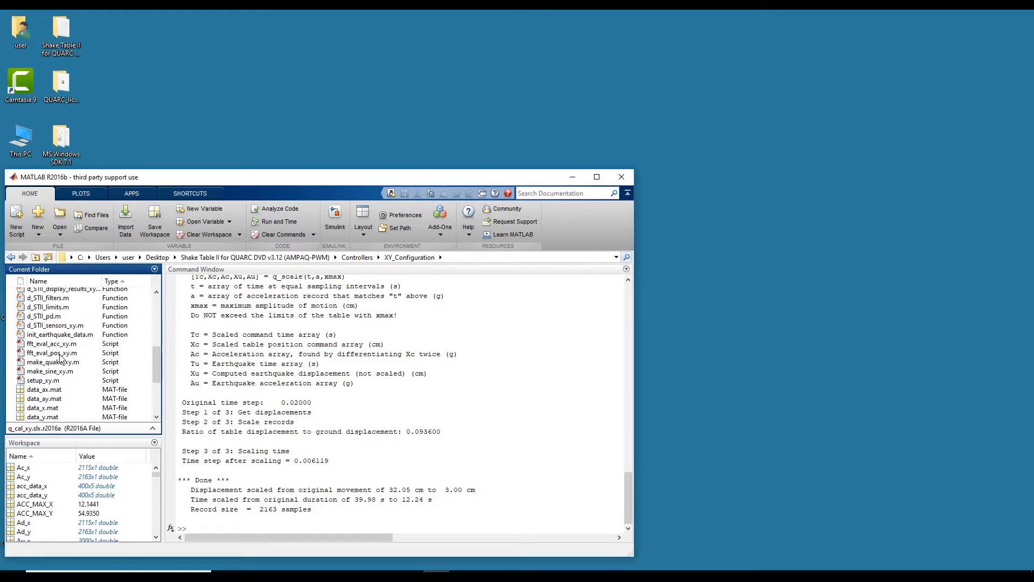
Run fft_eval_pos_xy.m from the Current Folder for the X/Y position PSD plots.
right_click(52, 352)
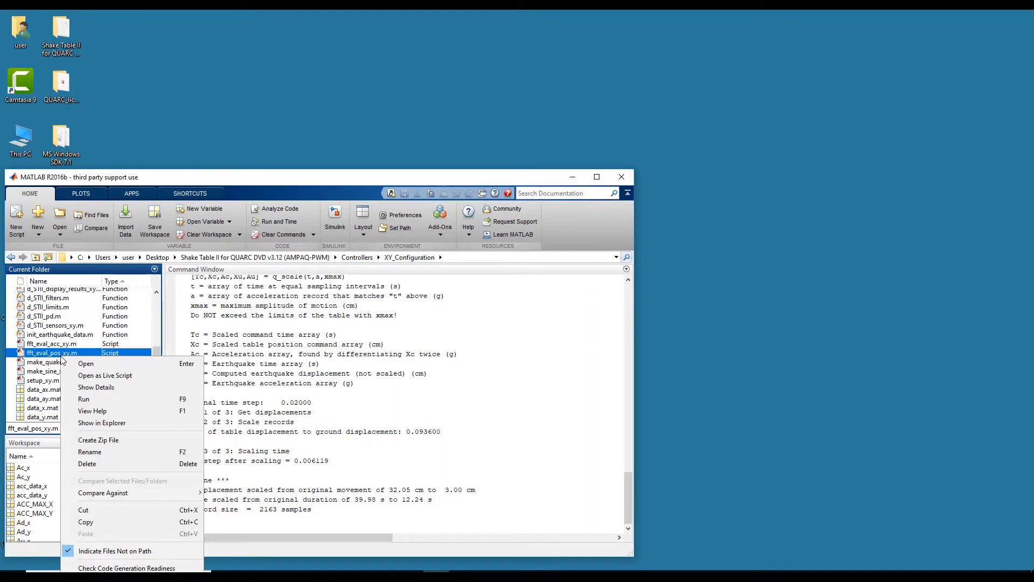
left_click(84, 399)
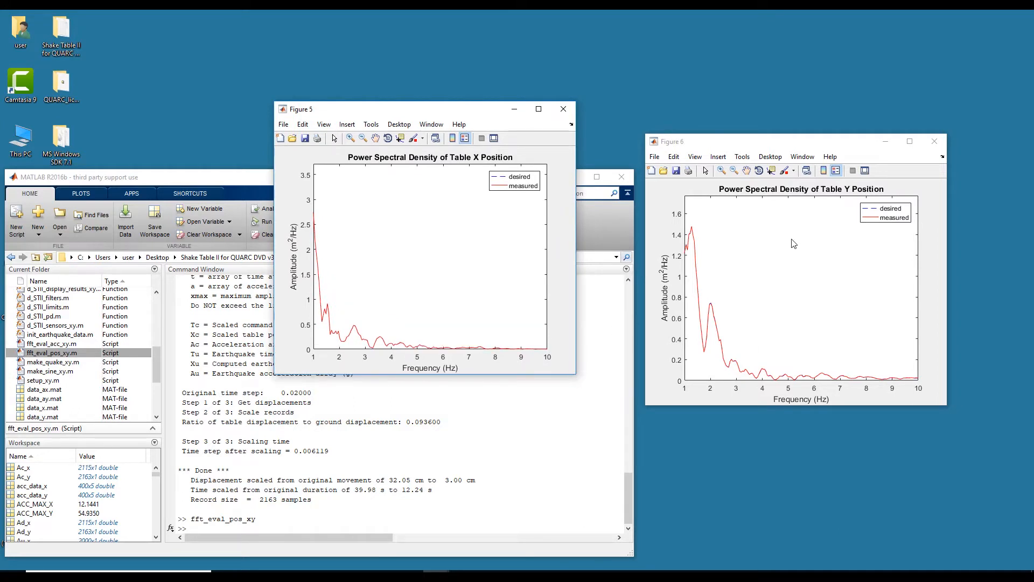
mouse_move(790, 236)
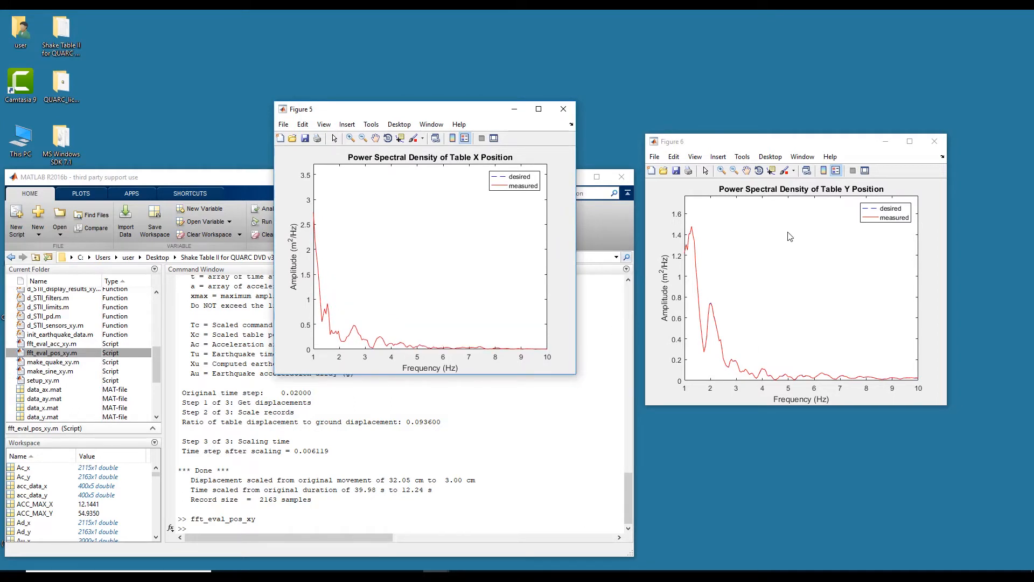